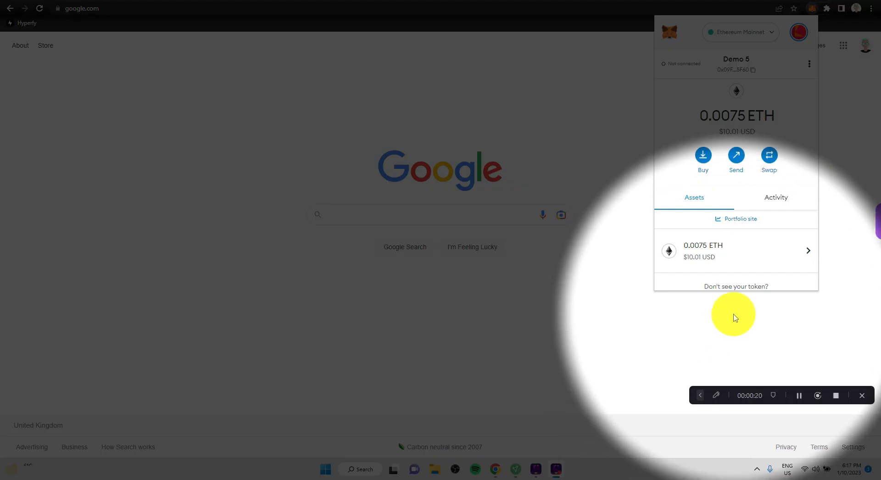
Copy the Demo 5 address (0.0075 ETH) and start a Send from that wallet
click(736, 70)
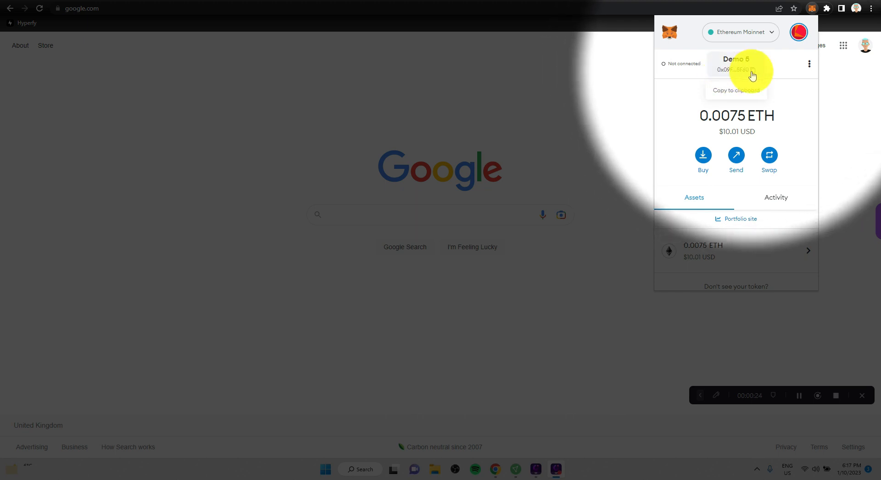
click(798, 32)
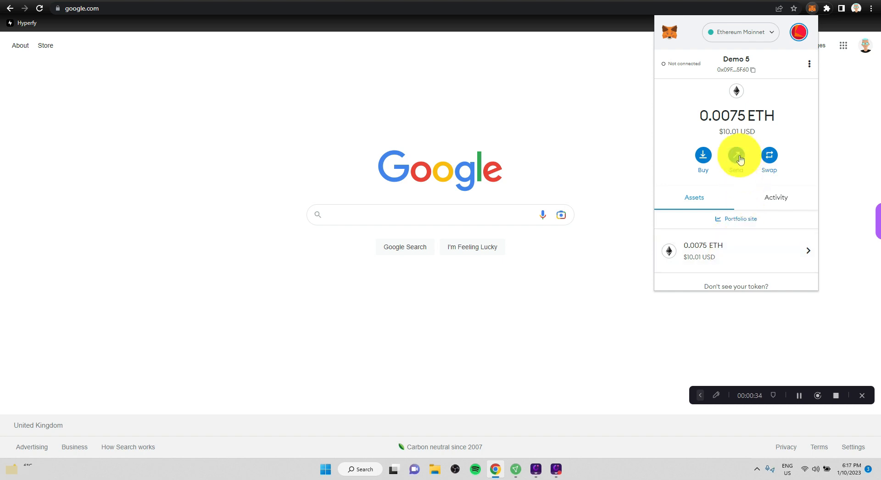
click(736, 156)
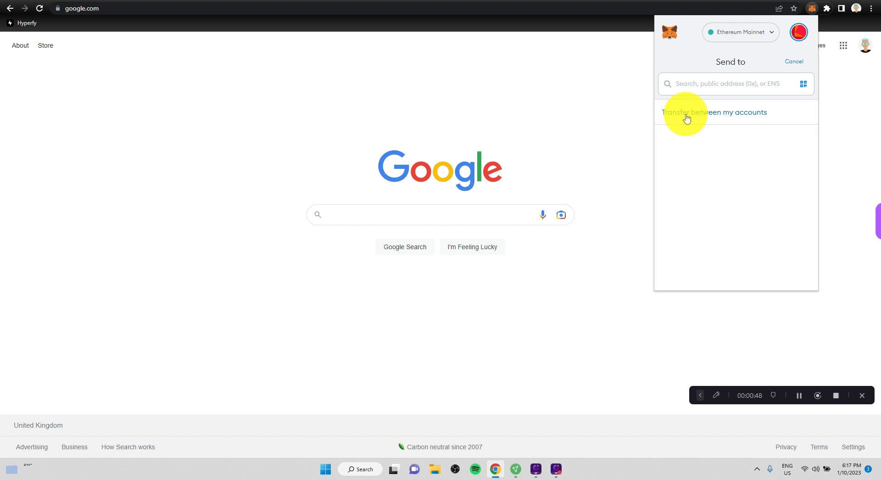
Choose Account 4 from my own accounts, set the Max amount 0.00668202 ETH, and proceed to review
click(714, 112)
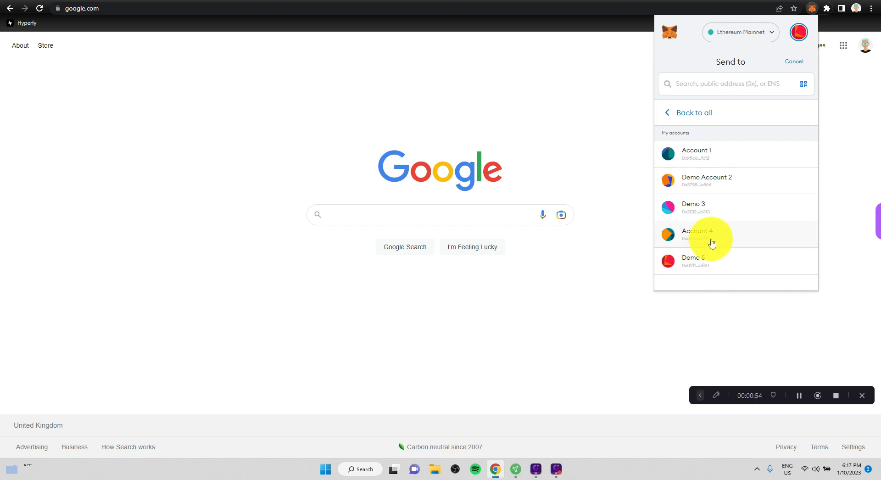
click(697, 234)
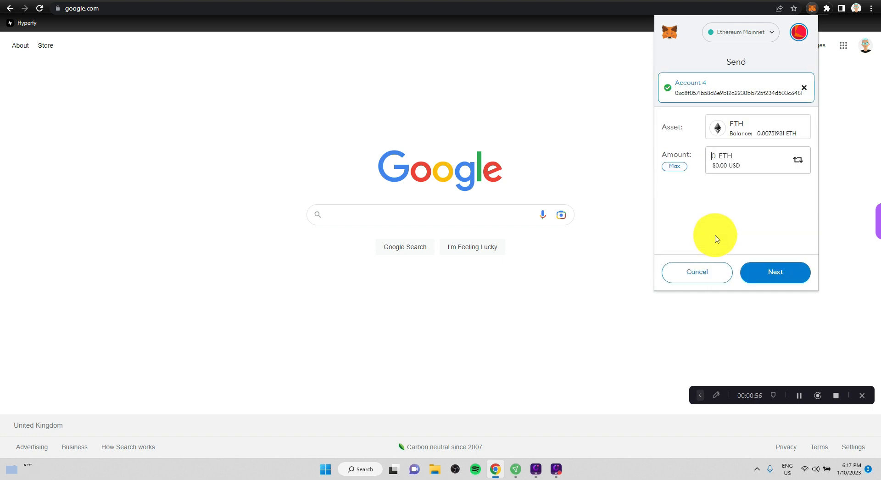
click(674, 166)
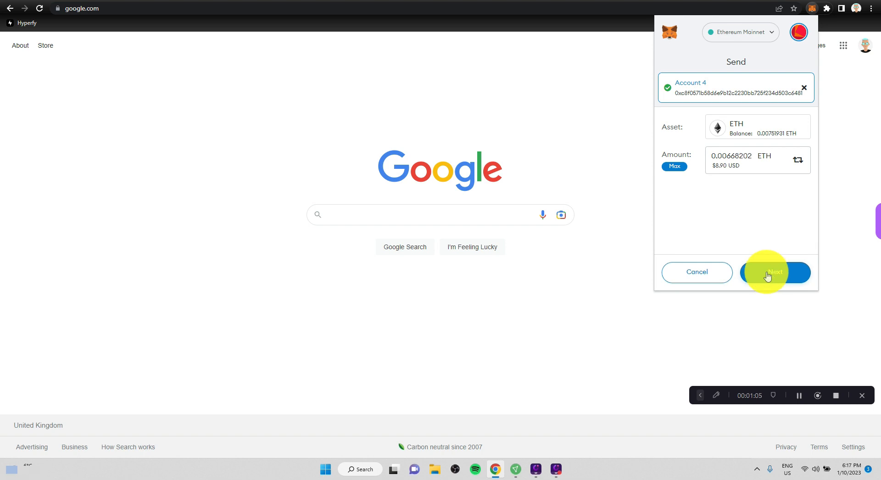
click(775, 272)
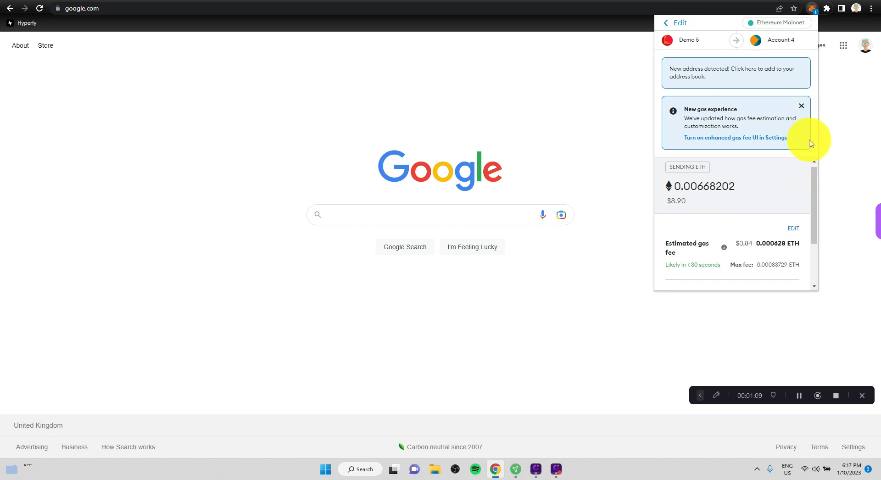
Review the gas fee and total, then confirm the 0.00668202 ETH transfer to Account 4
scroll(down, 3)
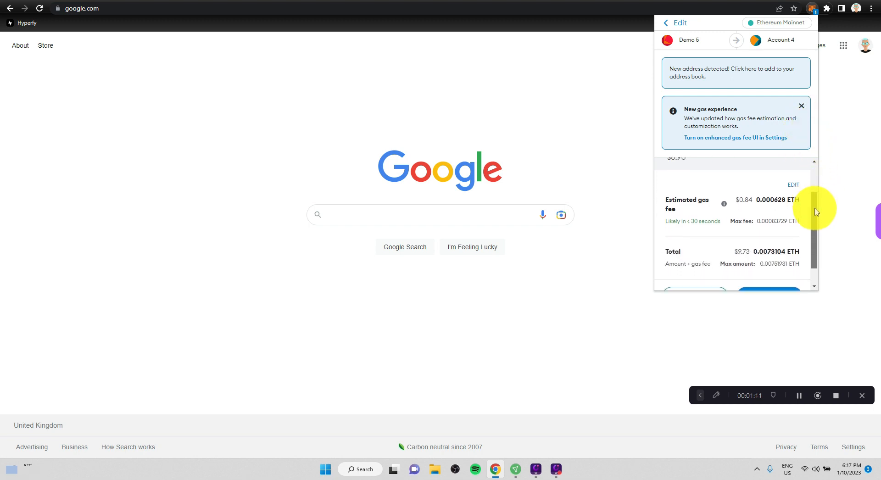
scroll(down, 3)
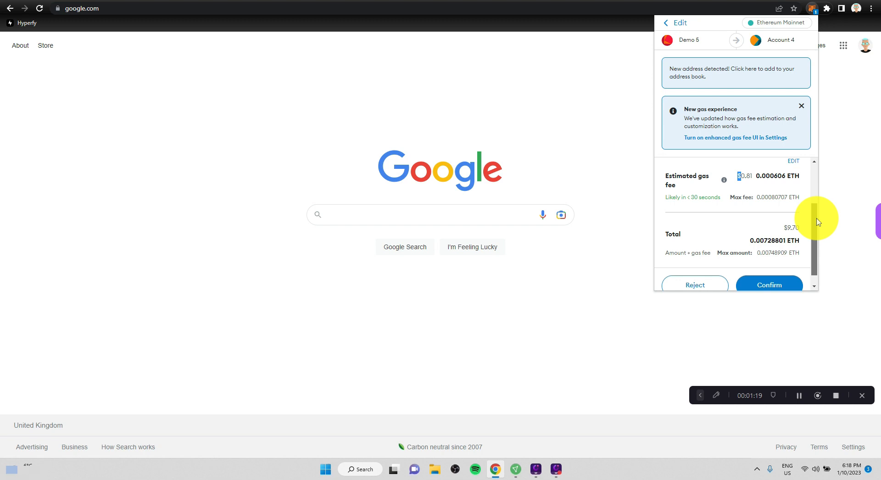
scroll(down, 3)
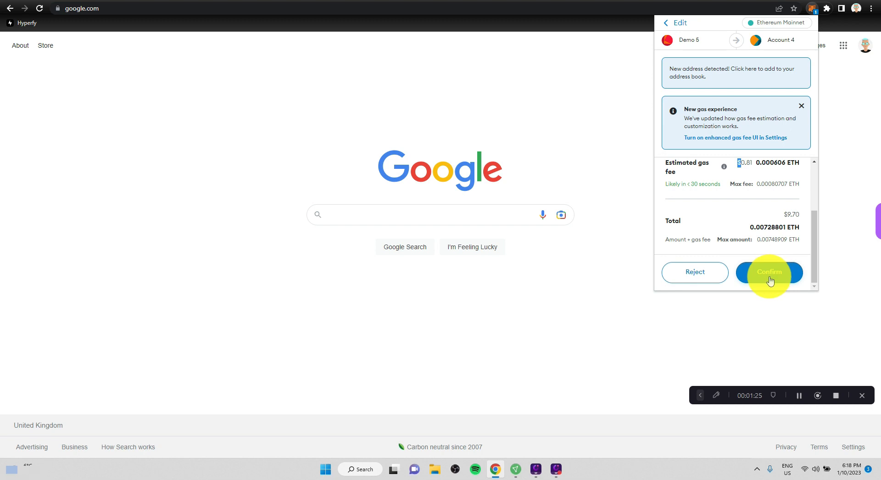
click(769, 271)
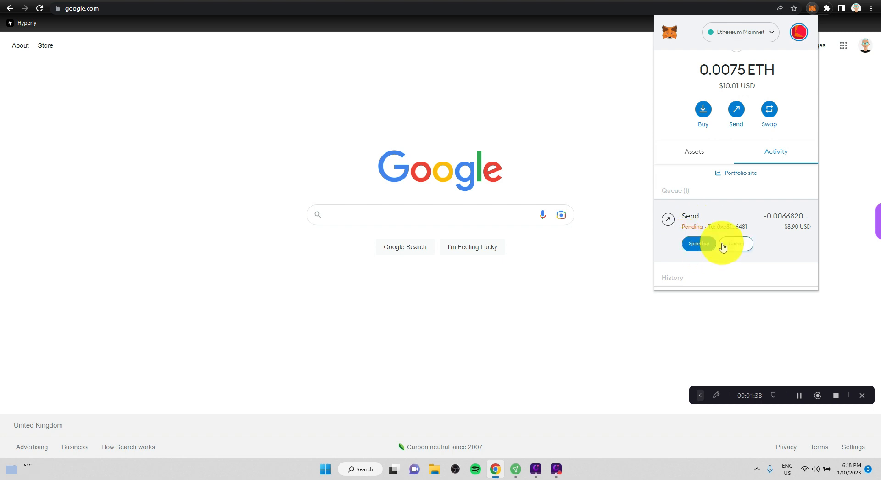
mouse_move(781, 250)
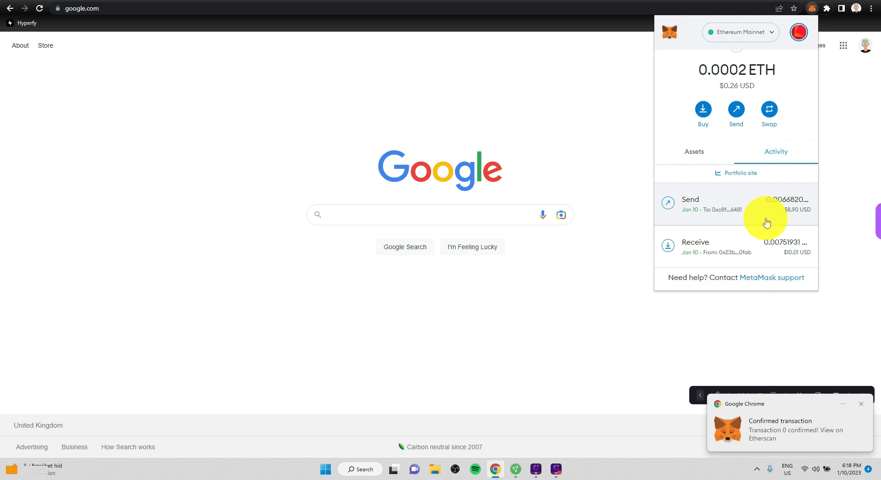
mouse_move(761, 209)
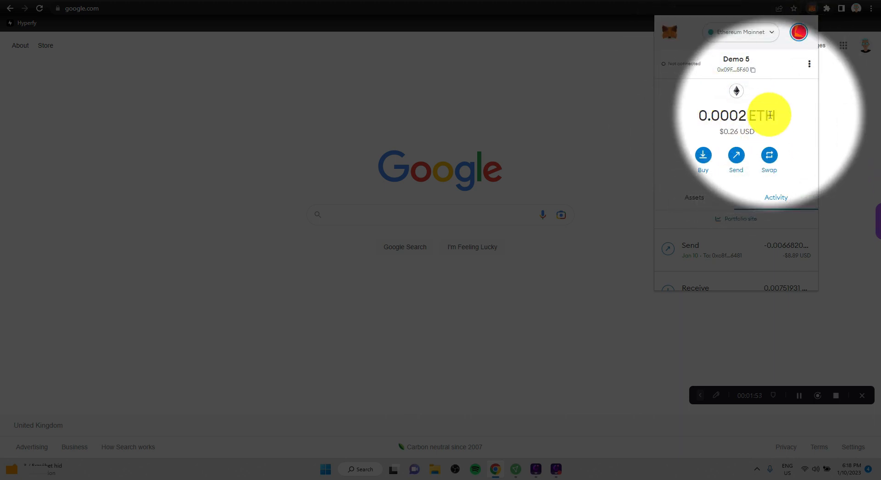
Switch the active account from Demo 5 toward Account 4 via the account menu
click(798, 32)
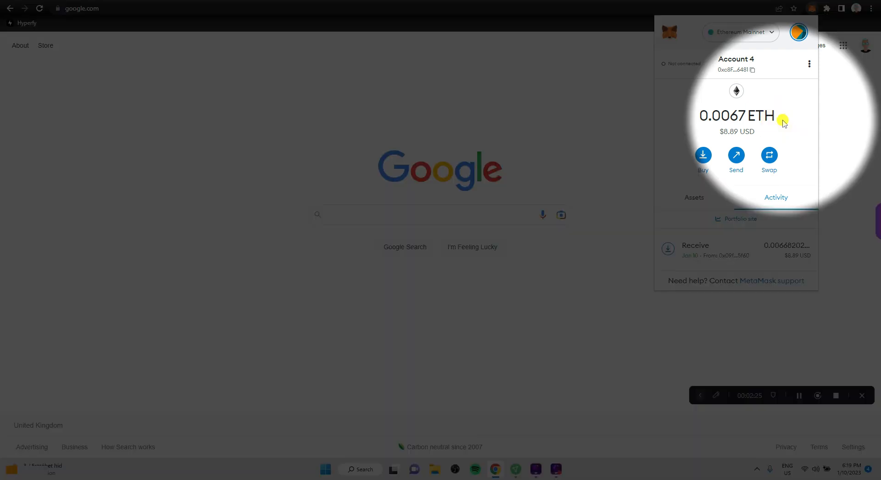
mouse_move(696, 248)
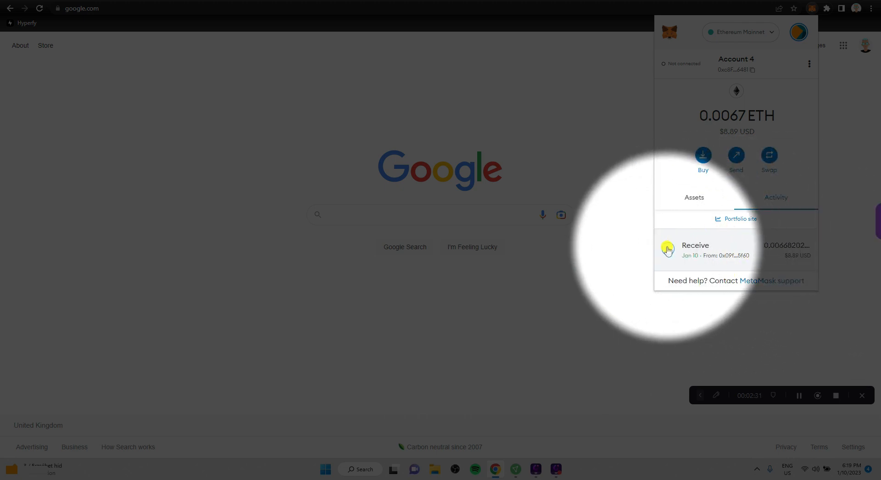
mouse_move(740, 239)
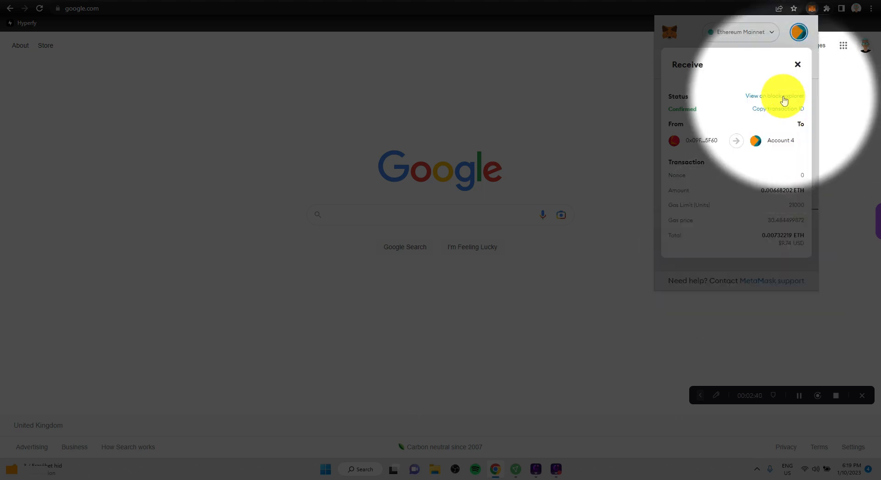
View the transaction on Etherscan: Success, 0.00668202 ETH from Demo 5 to Account 4
click(775, 96)
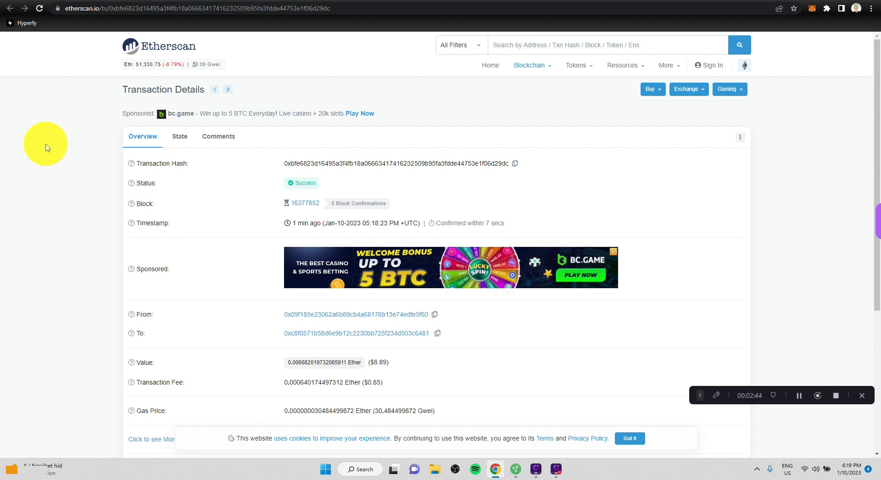
scroll(down, 3)
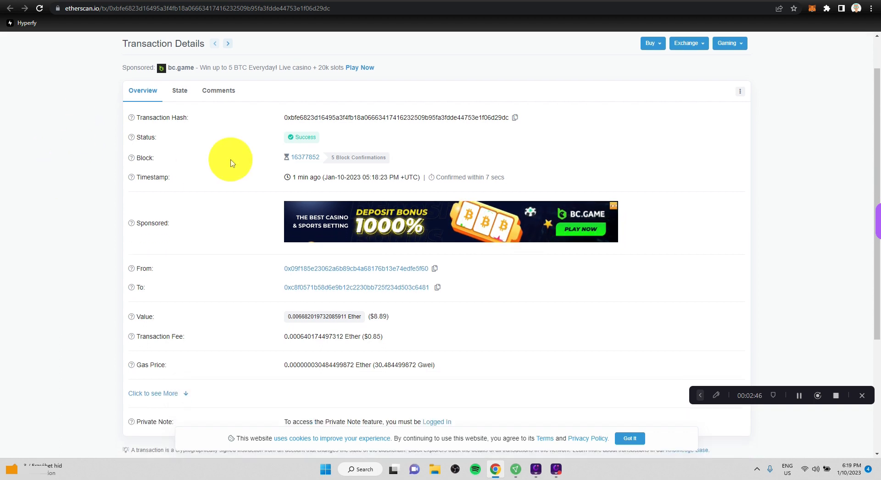
mouse_move(421, 118)
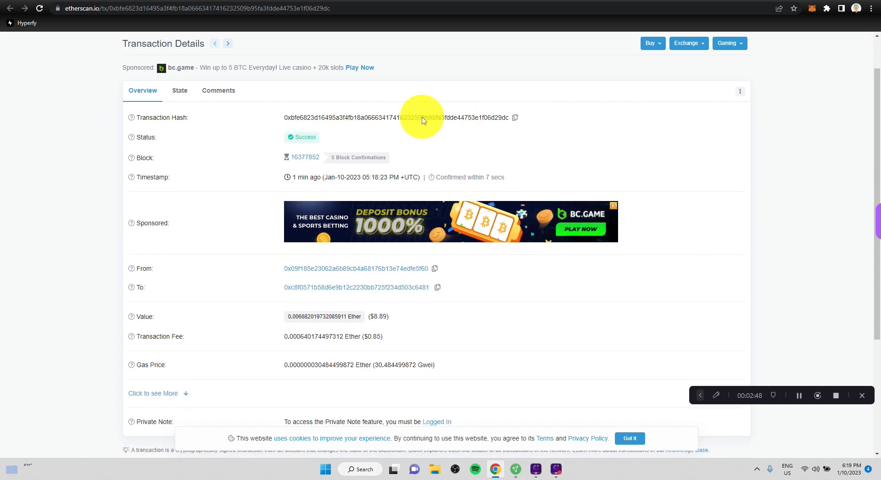
scroll(down, 3)
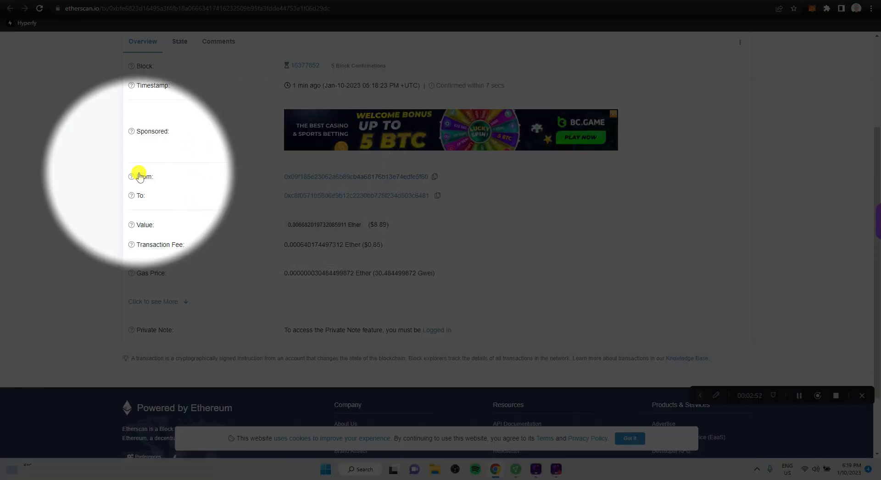
mouse_move(305, 180)
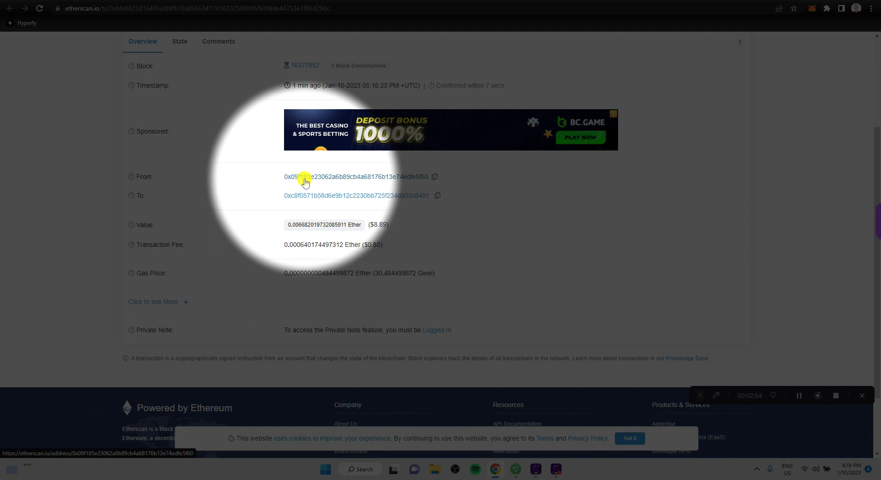
mouse_move(302, 199)
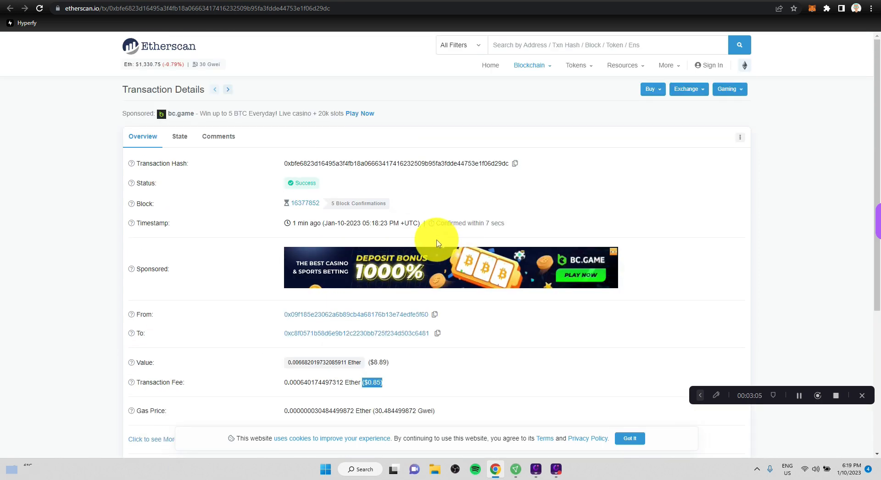
mouse_move(843, 92)
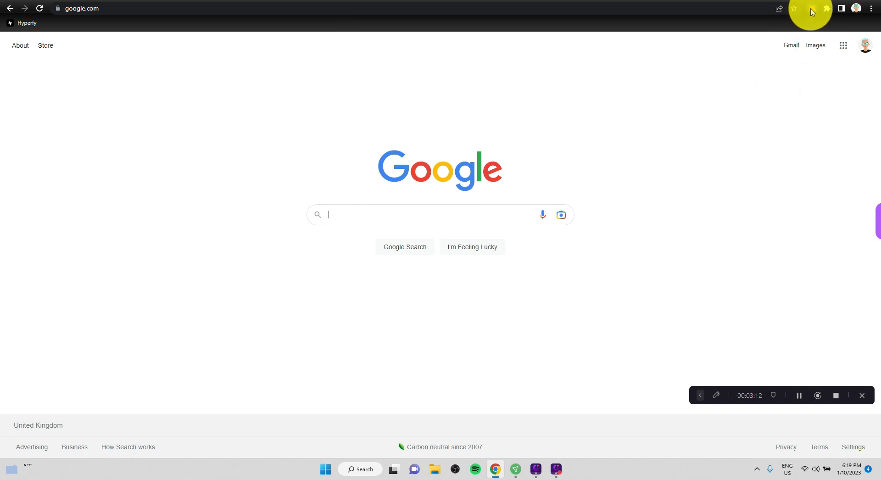
Reopen MetaMask on Account 4 and show its assets with 0.0067 ETH ($8.89)
click(810, 8)
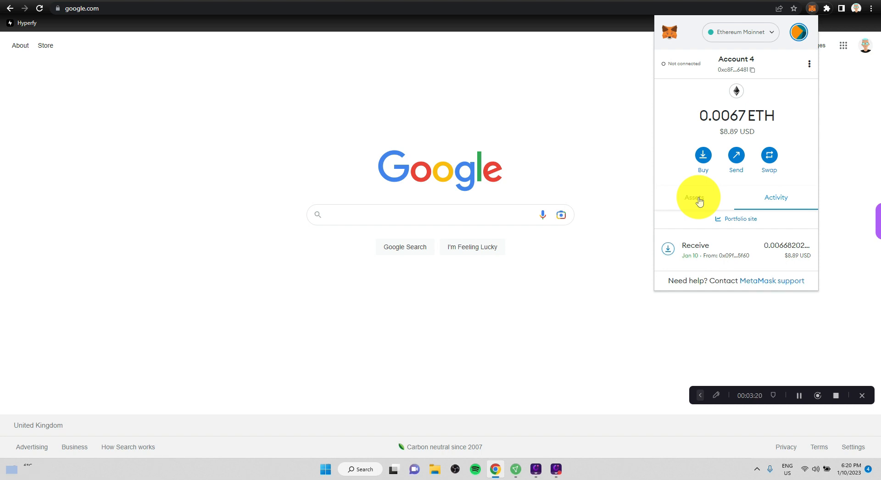
click(695, 197)
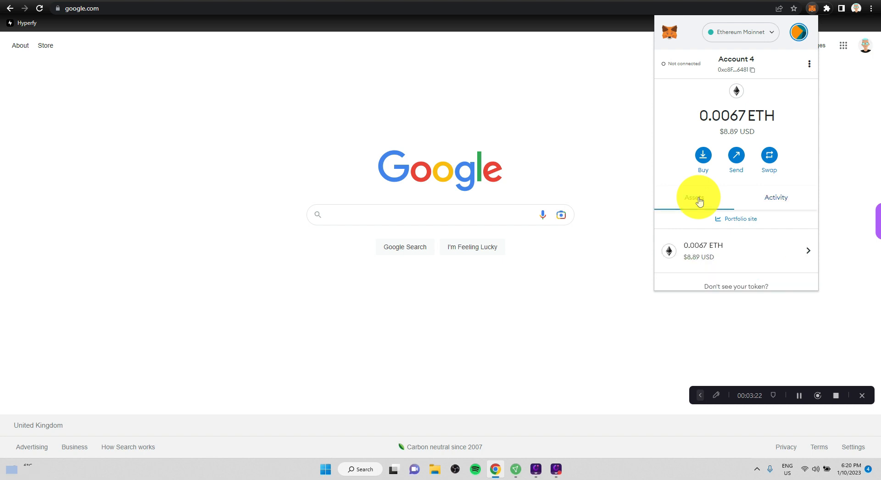